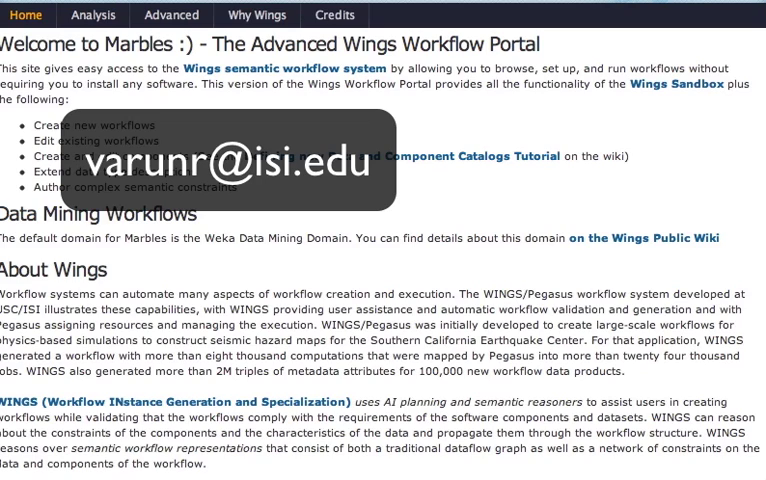
Step: Open the Advanced menu from the Marbles home page navigation bar
left_click(92, 15)
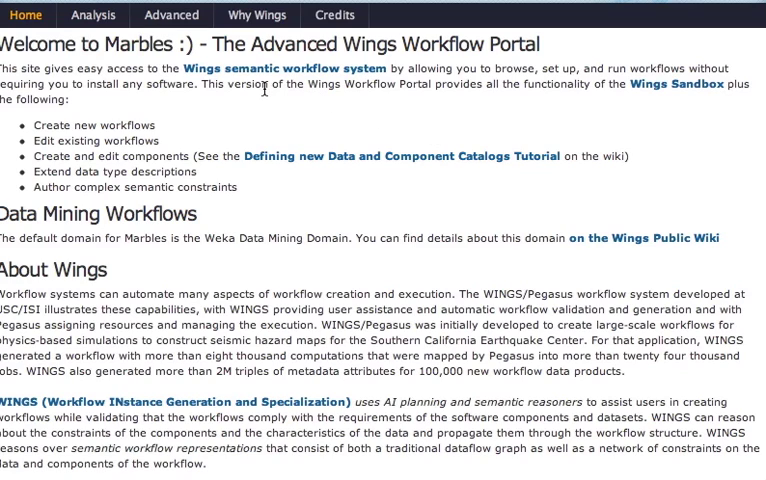
left_click(171, 15)
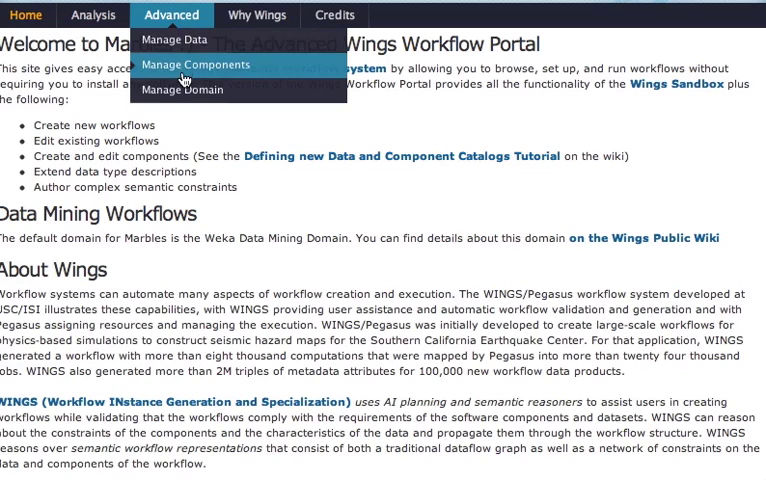
Step: Import the TextAnalytics system domain into My Domains and set it as default
left_click(185, 89)
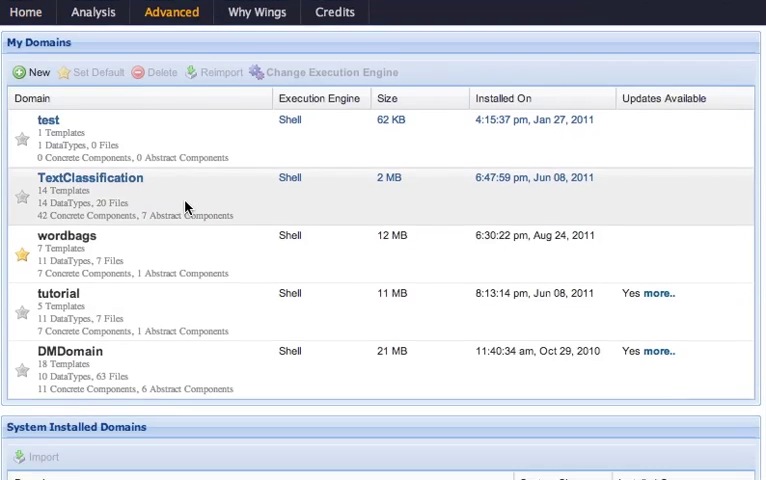
scroll("down", 3)
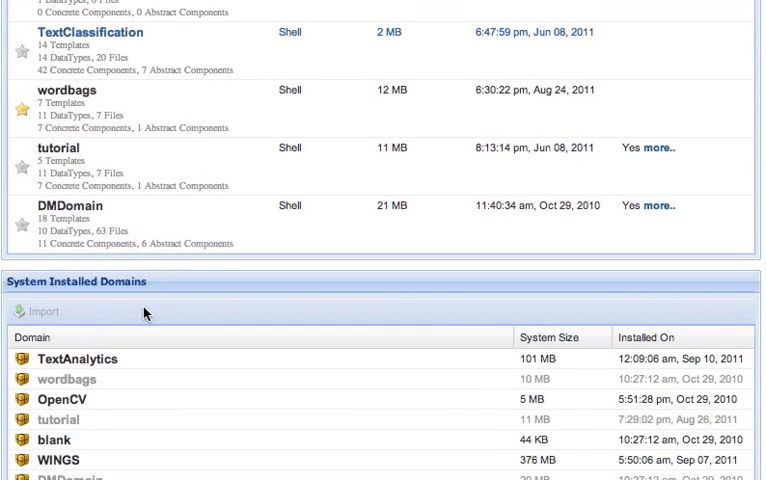
left_click(75, 359)
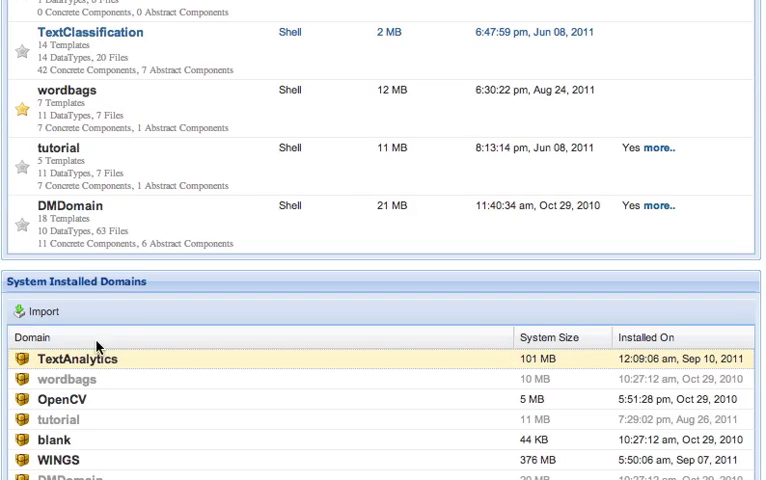
mouse_move(40, 311)
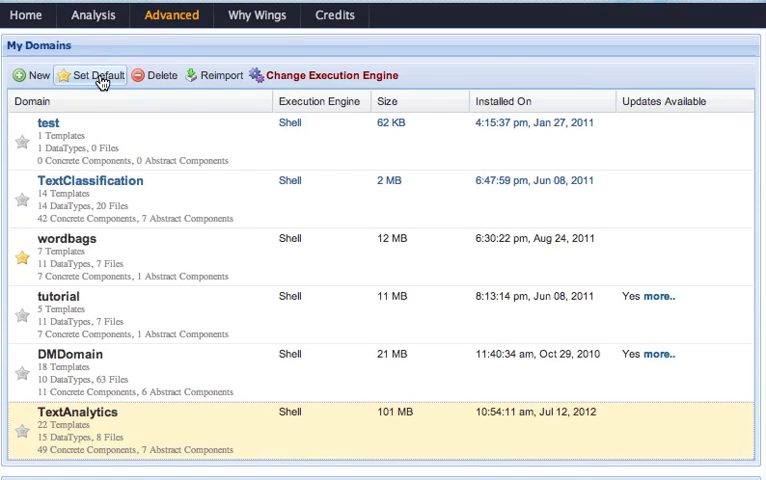
left_click(90, 75)
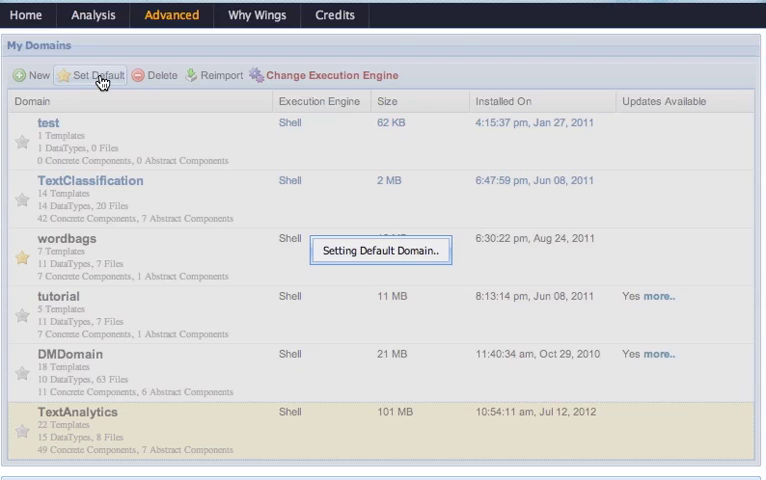
left_click(90, 75)
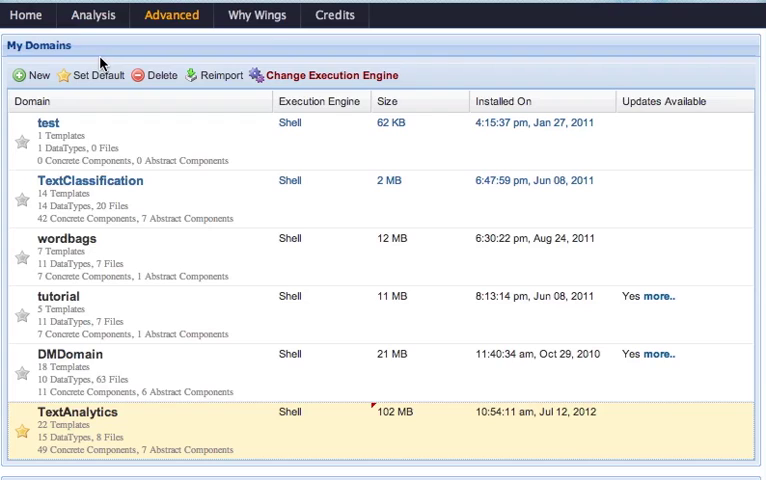
left_click(93, 15)
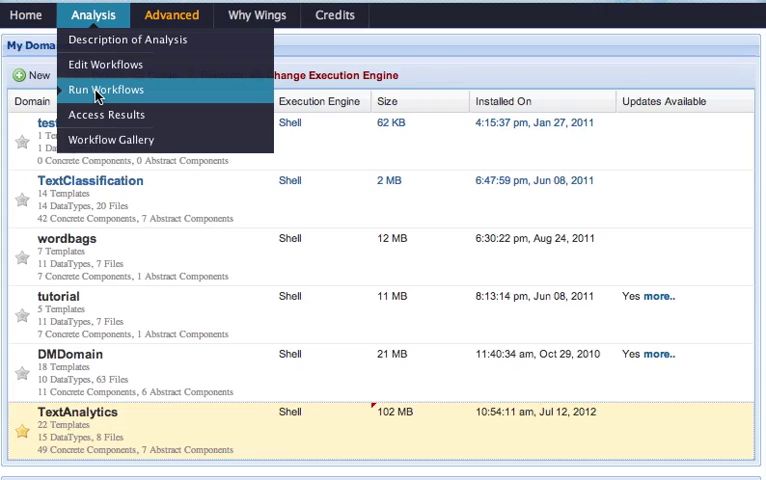
Step: Open TopicModeling in Run Workflows and fill it with suggested Reuters_R8_train data
left_click(106, 90)
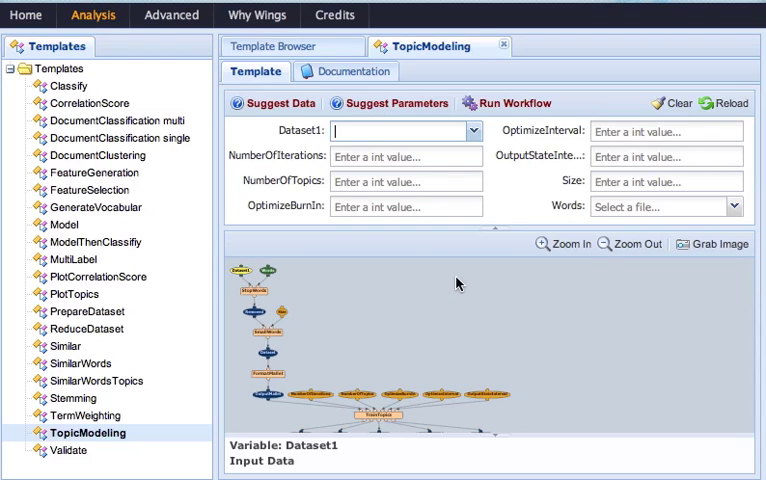
left_click(273, 103)
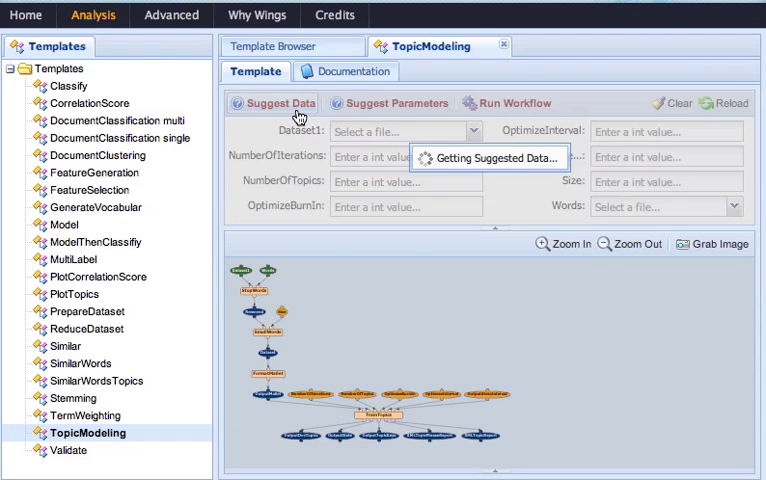
left_click(275, 103)
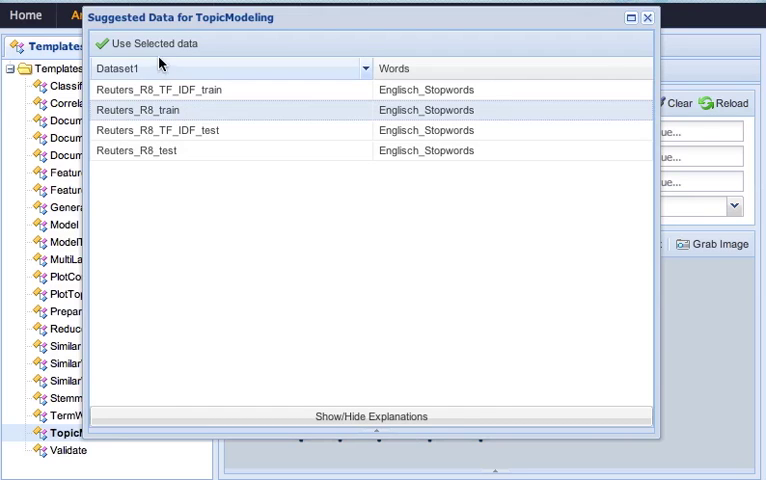
left_click(166, 43)
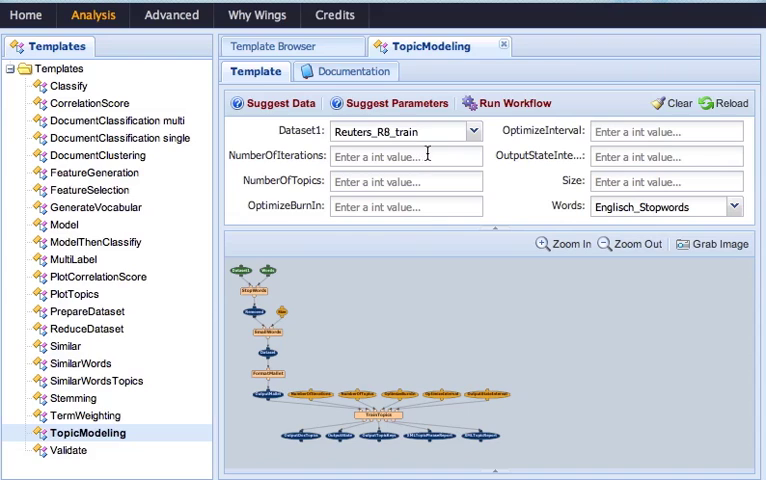
Step: Apply the suggested parameter values and submit the TopicModeling run
left_click(388, 103)
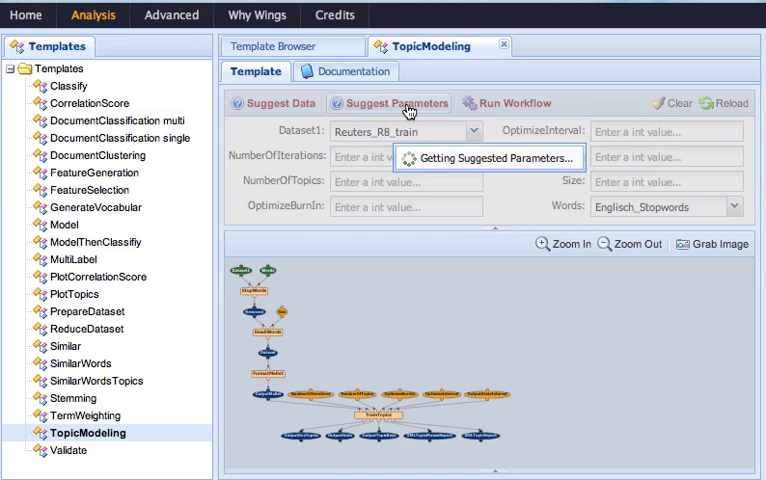
left_click(389, 102)
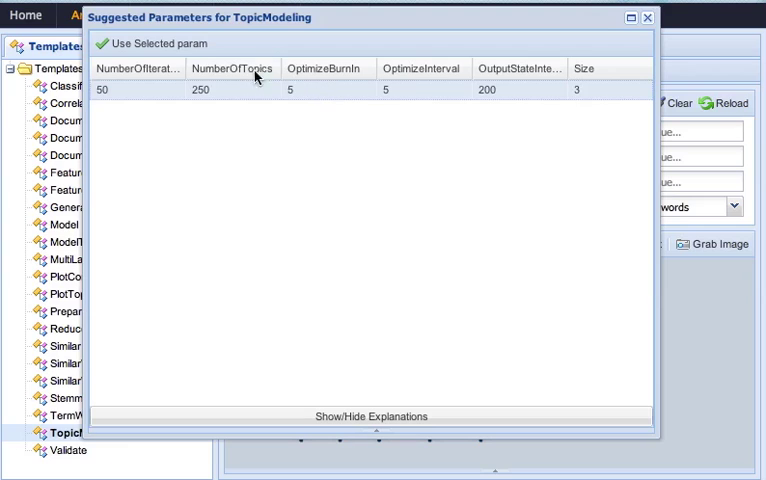
left_click(157, 44)
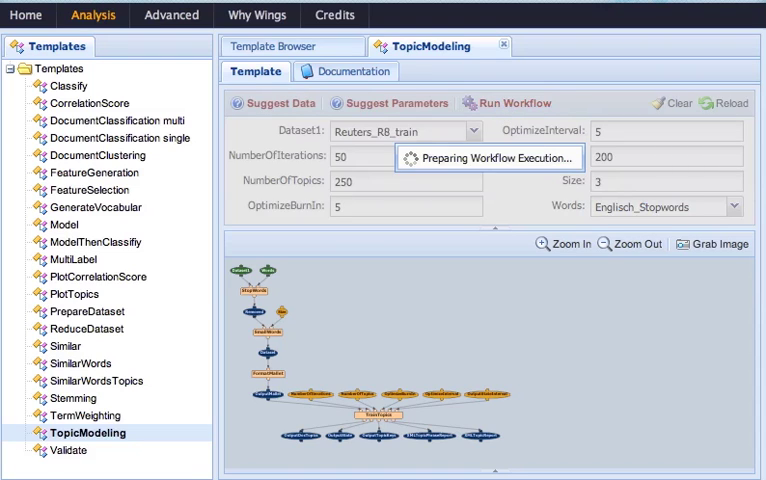
left_click(507, 103)
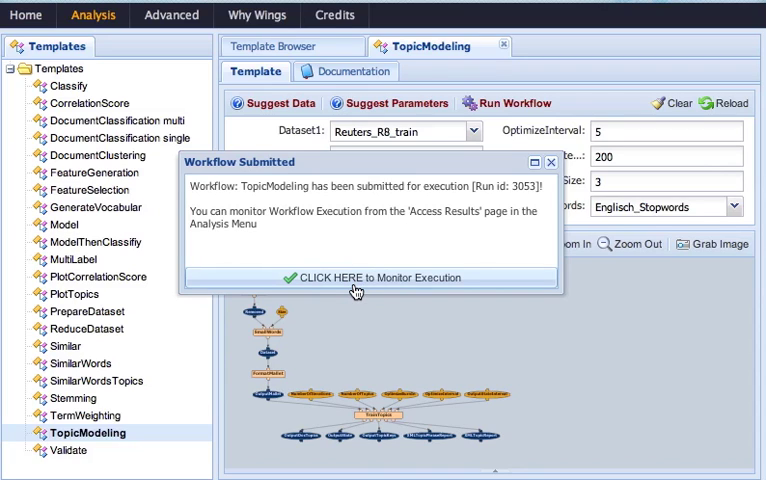
Step: Monitor run 3053 until it finishes, then open its topic keys output file
left_click(370, 278)
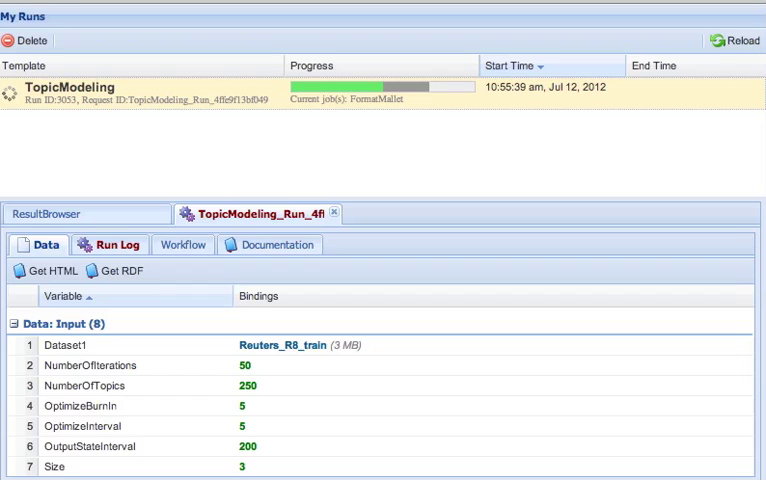
mouse_move(481, 172)
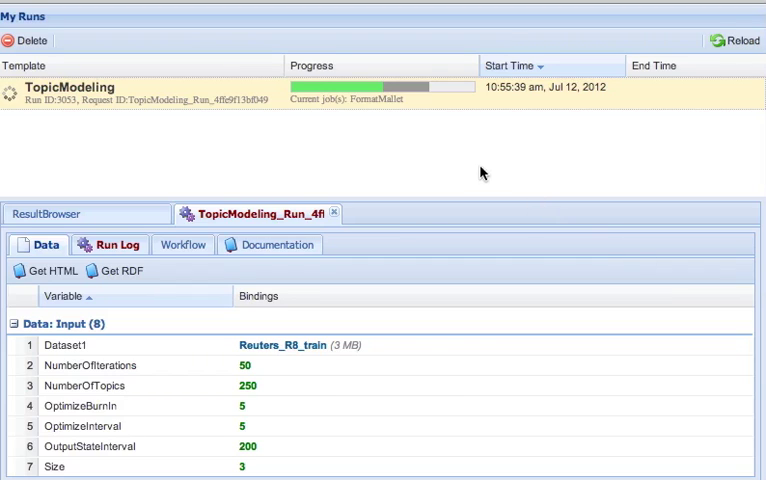
mouse_move(380, 133)
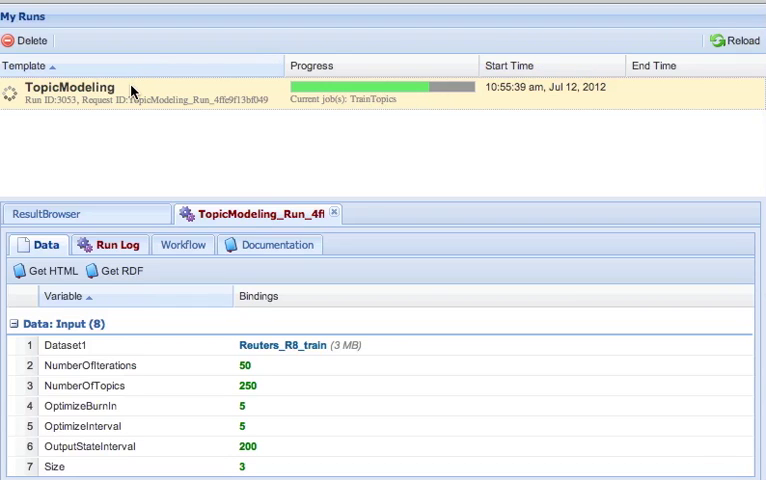
mouse_move(140, 390)
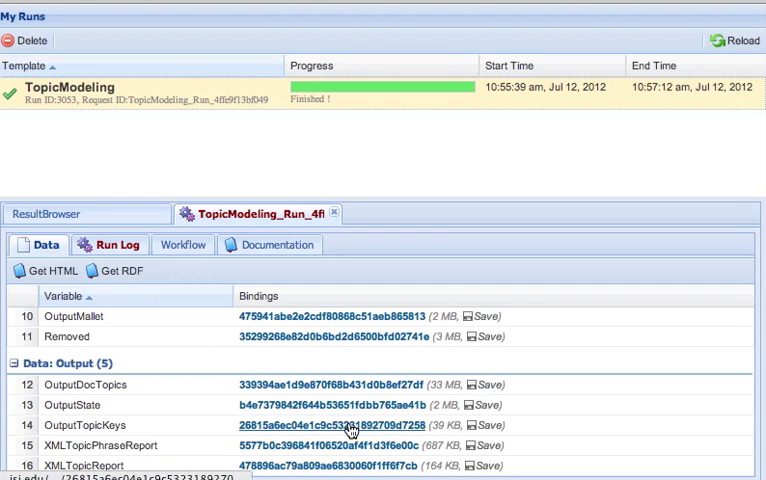
left_click(316, 425)
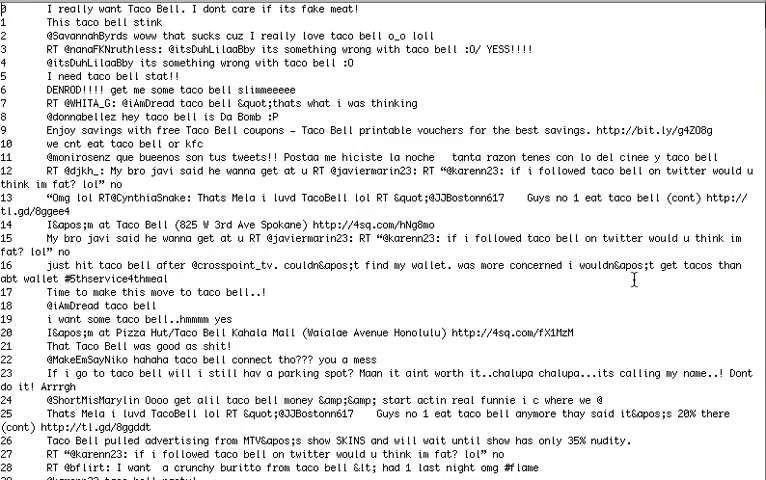
Step: Scroll down through the TacoBell tweets text file
scroll("down", 3)
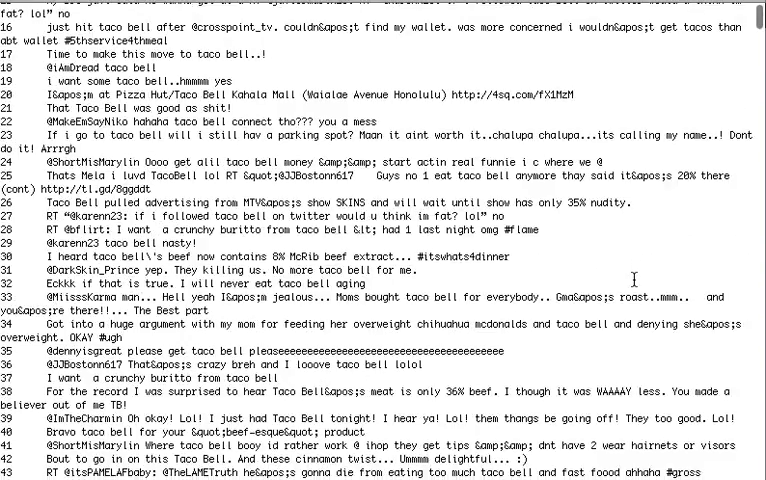
scroll("down", 3)
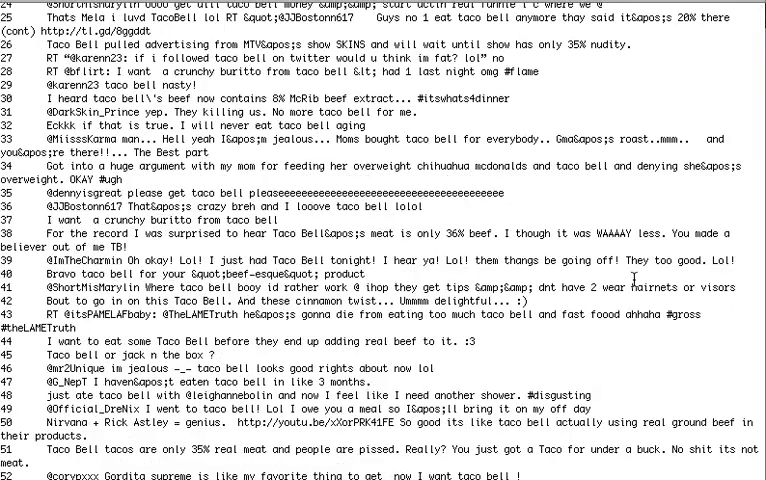
scroll("down", 3)
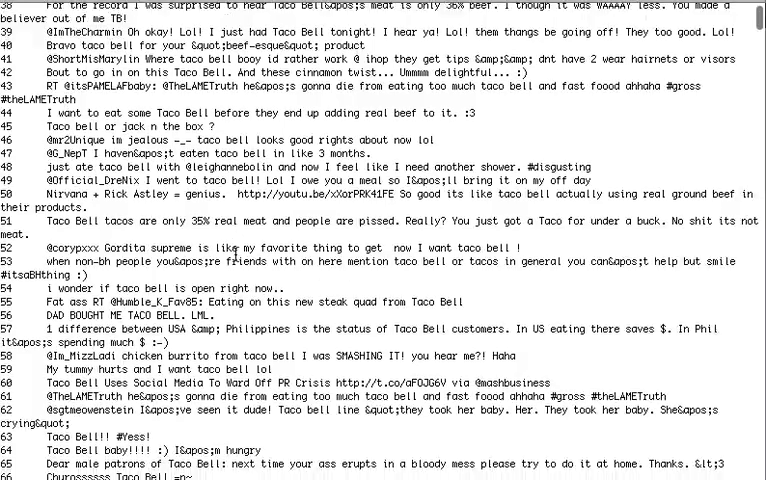
scroll("down", 3)
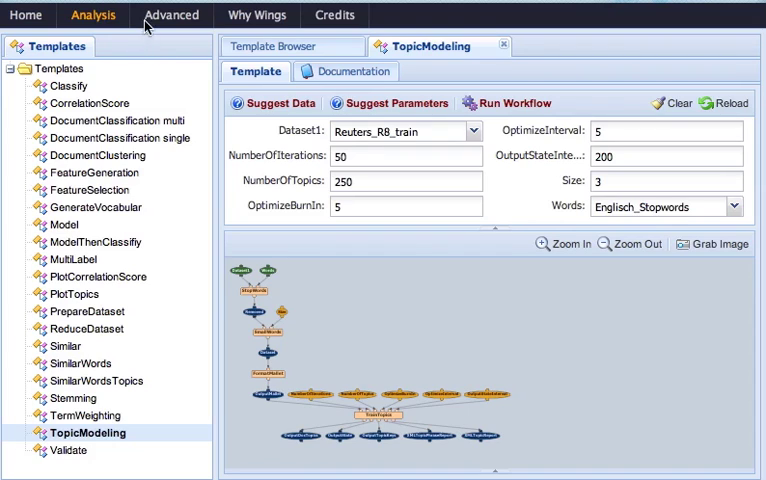
Step: Go to Advanced > Manage Data and select the Dataset type
left_click(171, 14)
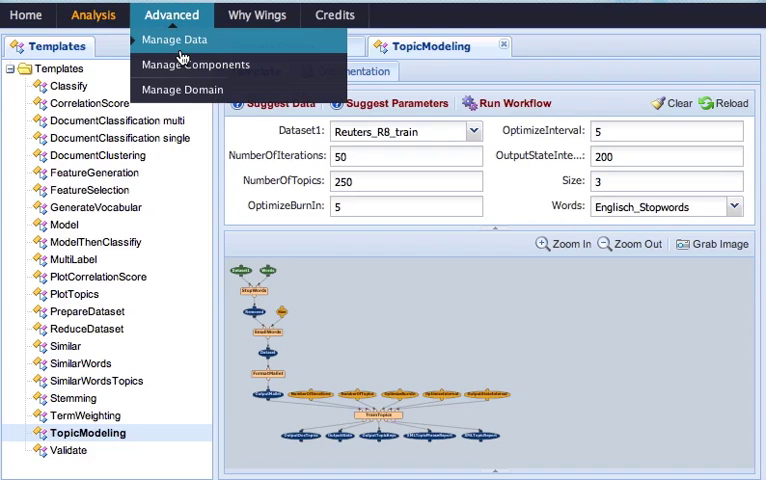
left_click(174, 39)
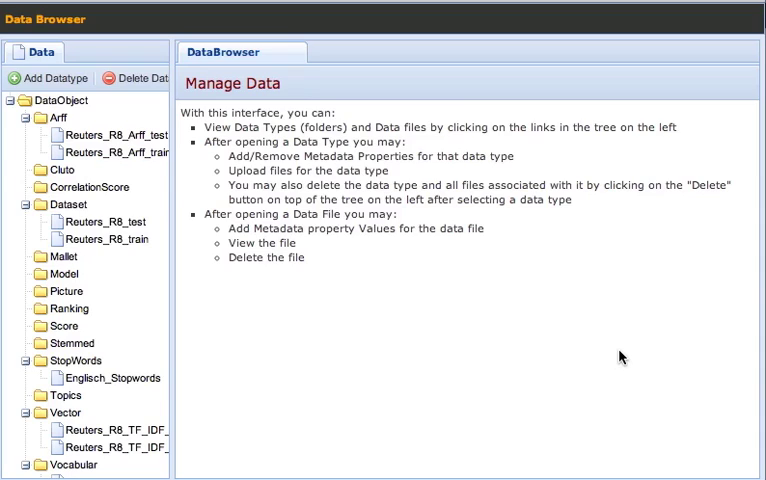
mouse_move(355, 287)
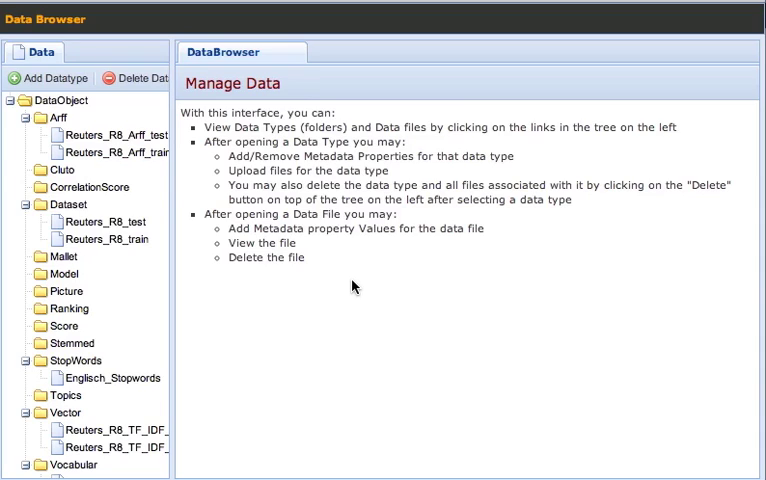
left_click(66, 205)
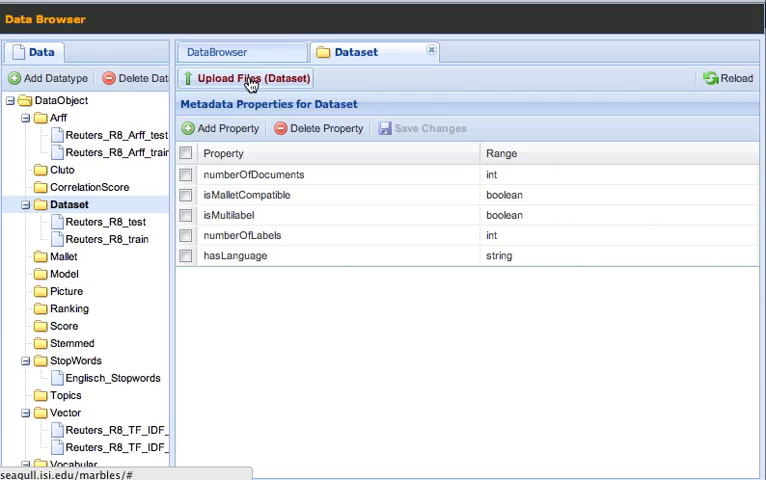
Step: Upload TacoBell.txt into the Dataset type and close the upload queue
left_click(248, 78)
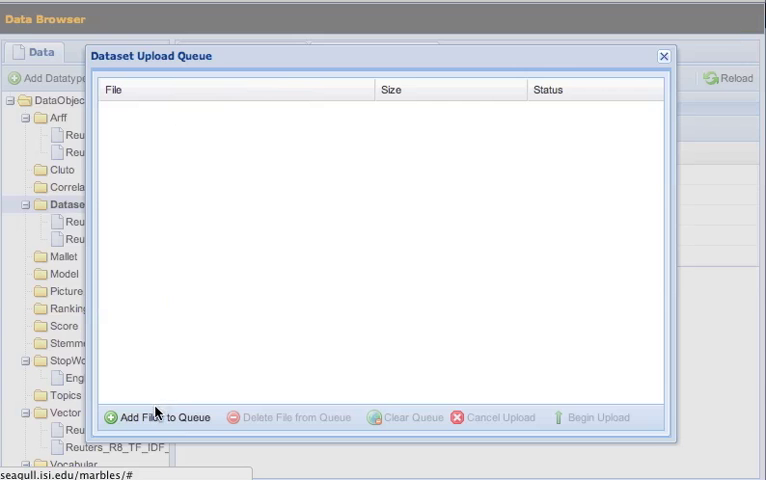
mouse_move(228, 193)
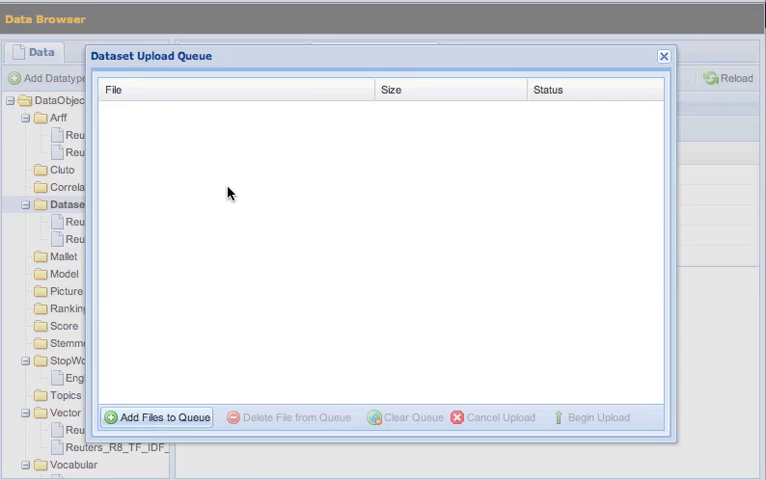
left_click(155, 417)
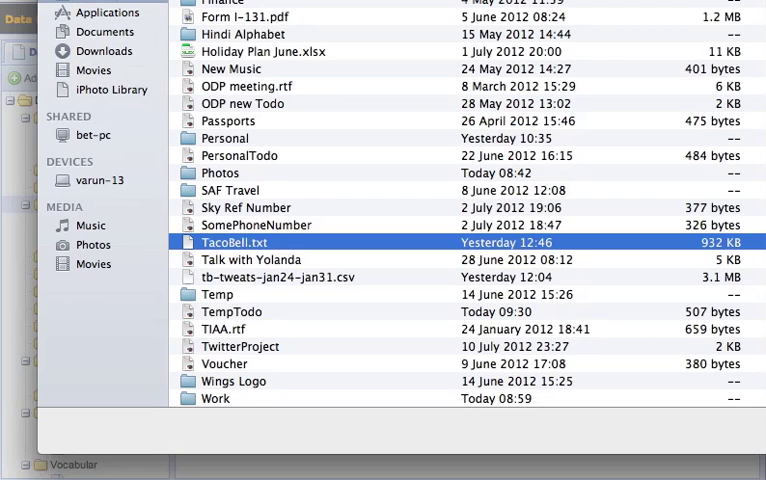
left_click(590, 441)
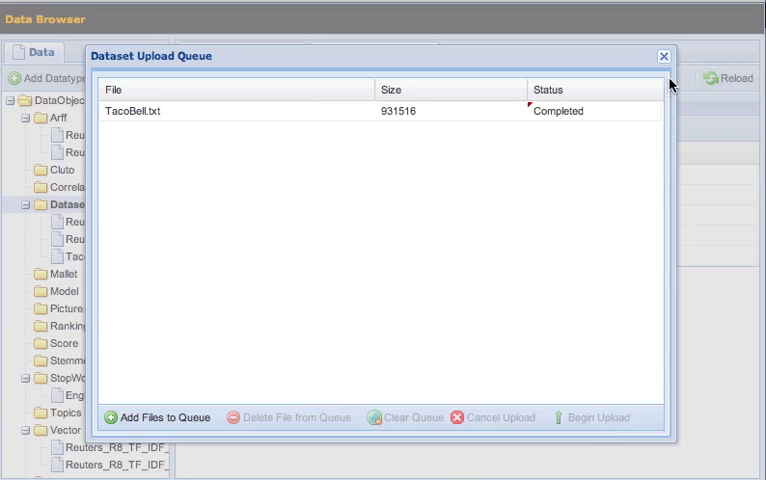
left_click(659, 54)
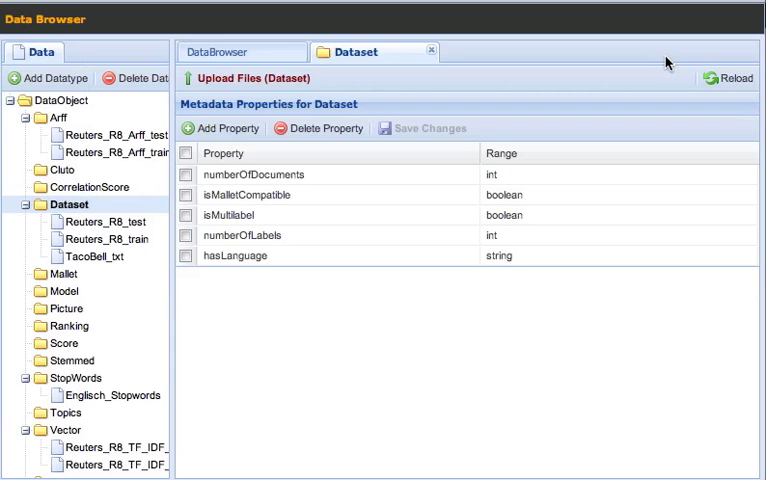
Step: Set TacoBell_txt metadata to language 'en', not multilabel, and save it
left_click(97, 257)
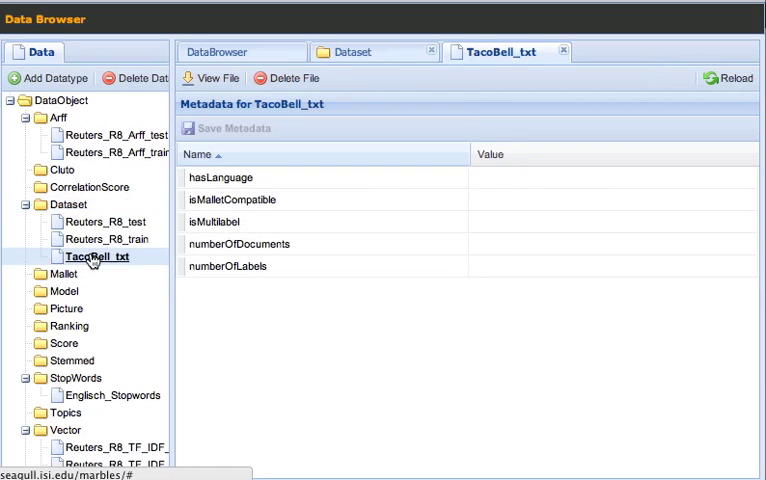
type("english")
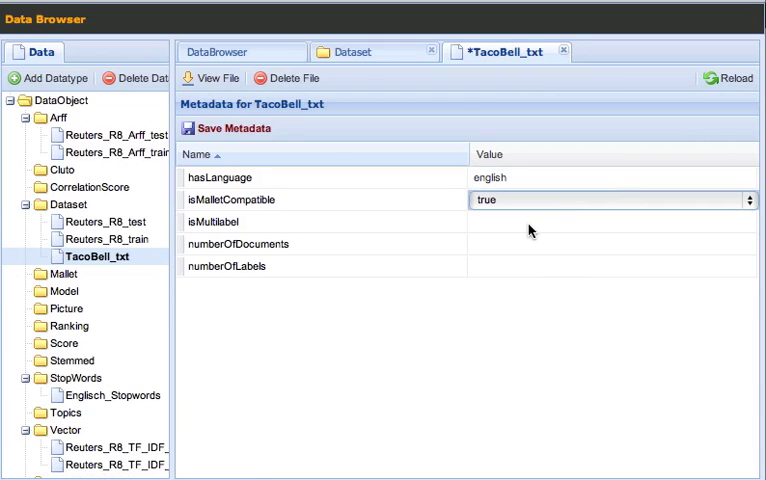
left_click(613, 222)
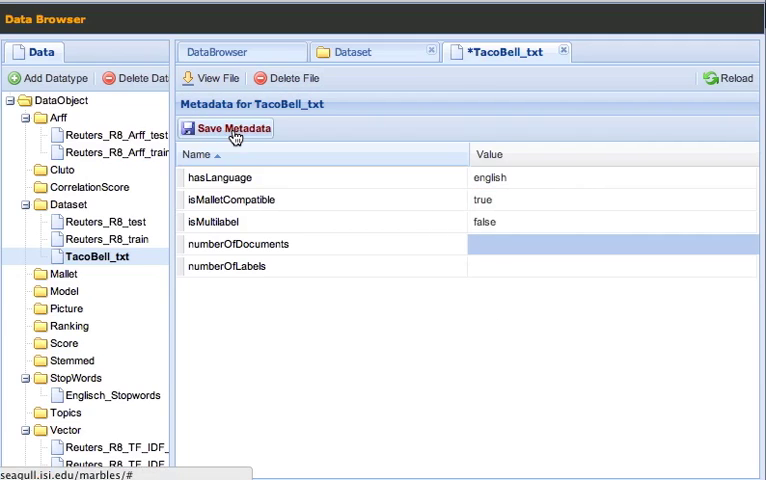
left_click(226, 128)
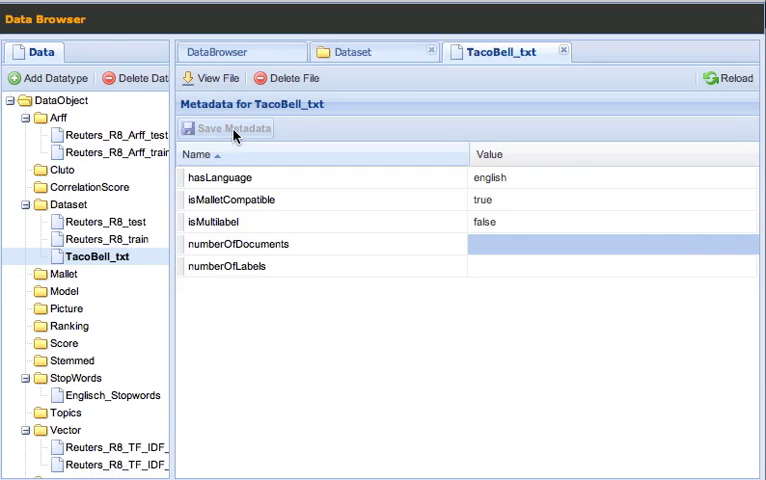
left_click(93, 15)
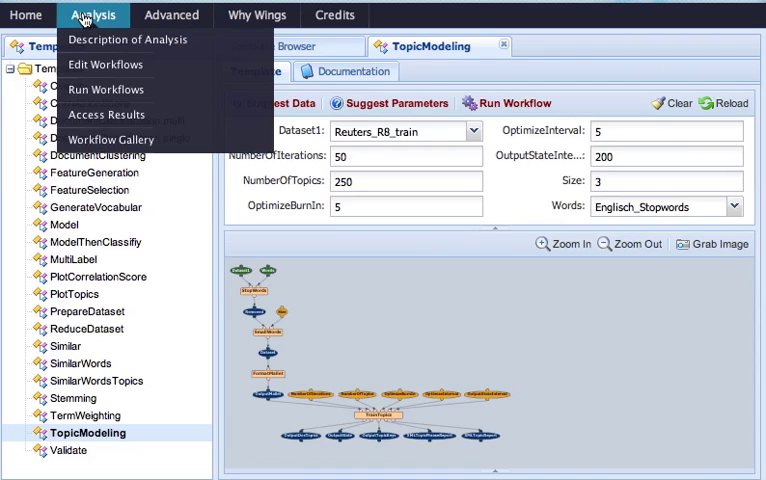
mouse_move(105, 64)
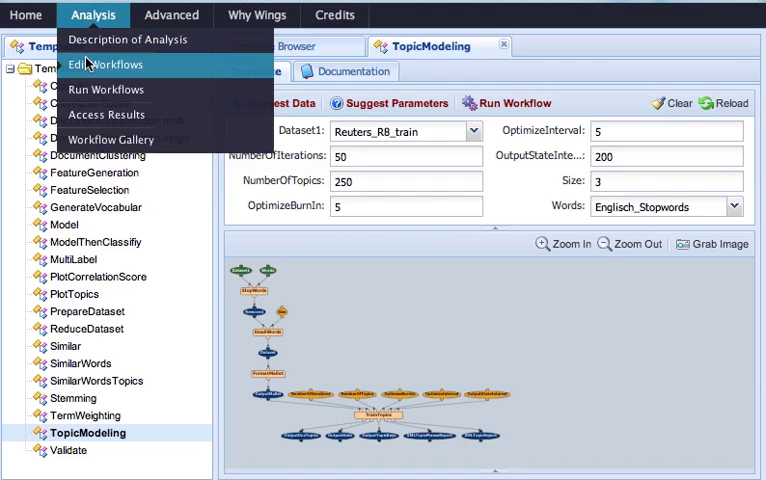
Step: Create a new template named TopicModelingAndPlotting in the workflow editor
left_click(105, 64)
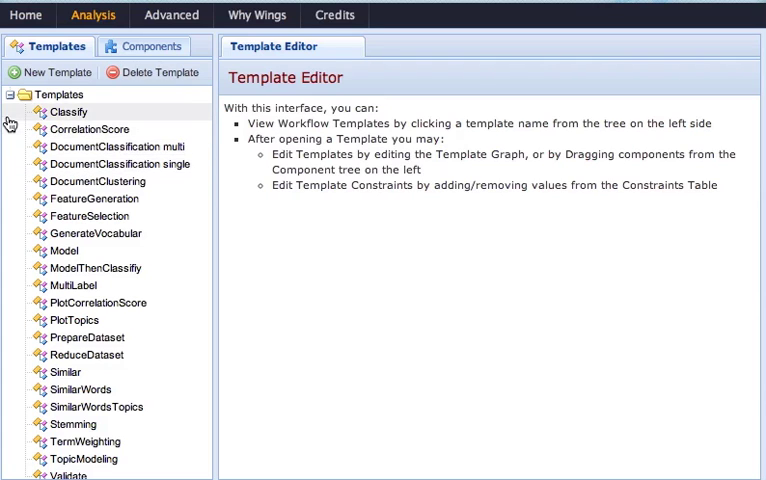
left_click(50, 72)
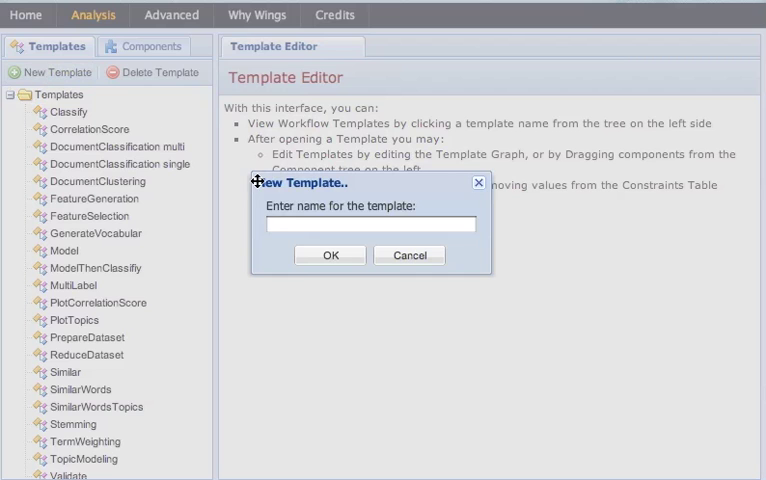
type("TopicModelingA")
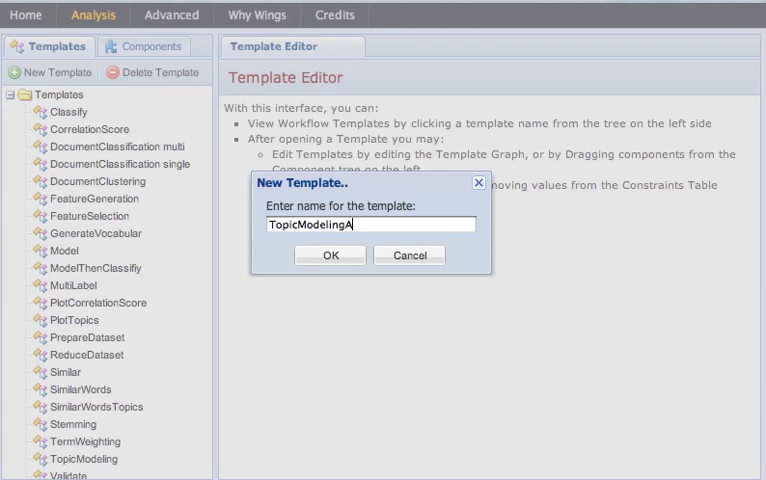
left_click(330, 255)
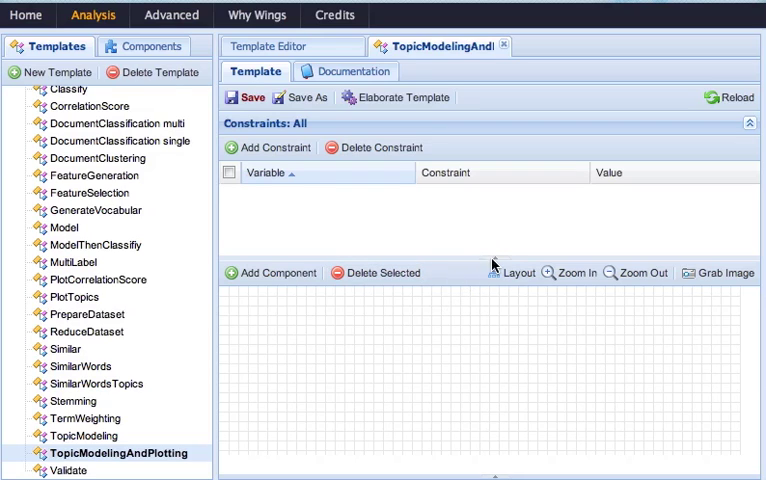
Step: Collapse the constraints table and drag the Reduce component onto the canvas
left_click(730, 124)
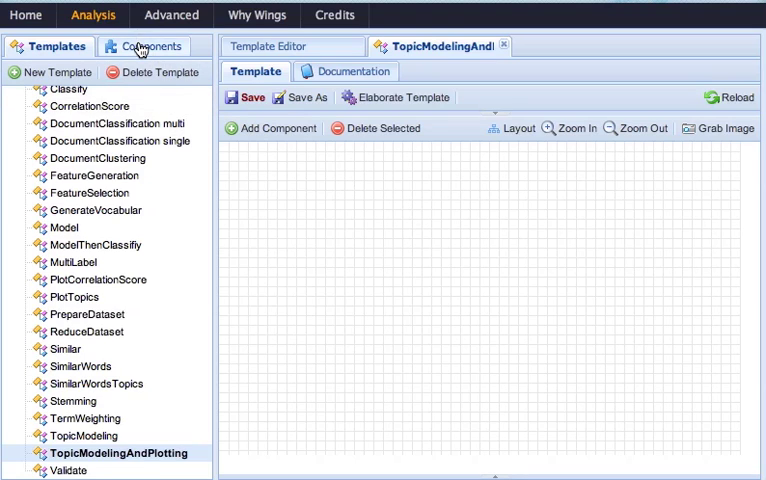
left_click(146, 46)
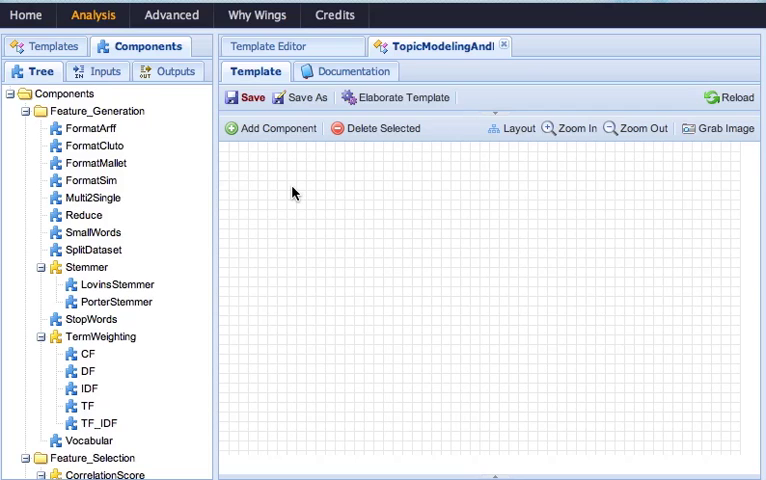
mouse_move(224, 190)
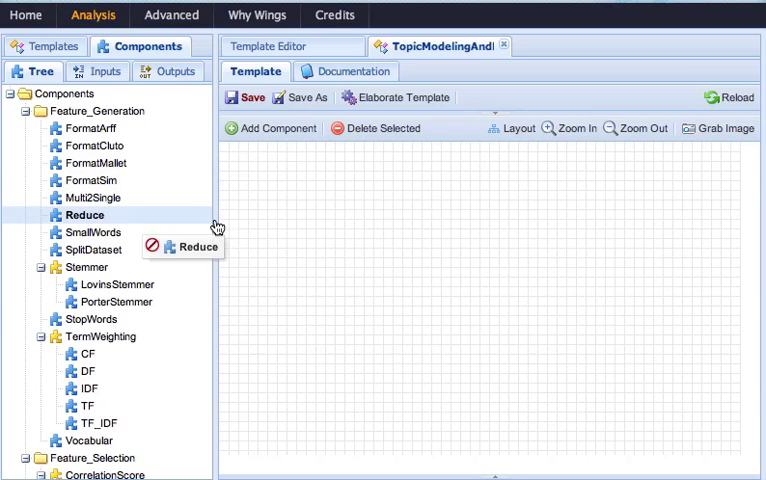
left_click_drag(84, 215, 428, 252)
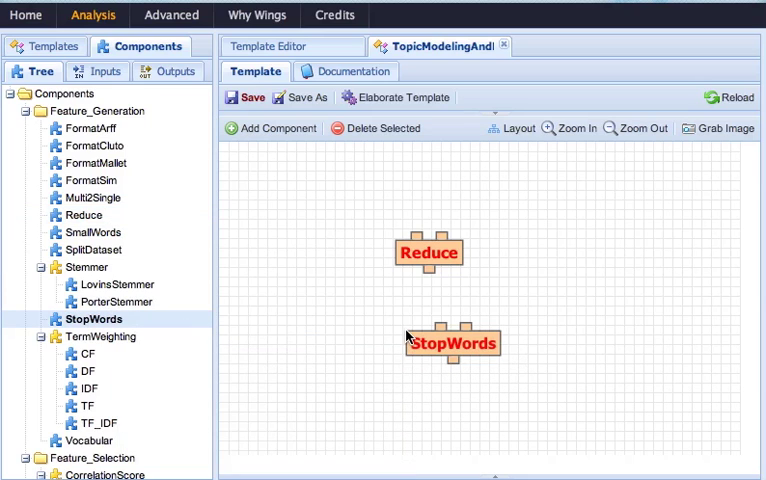
mouse_move(253, 302)
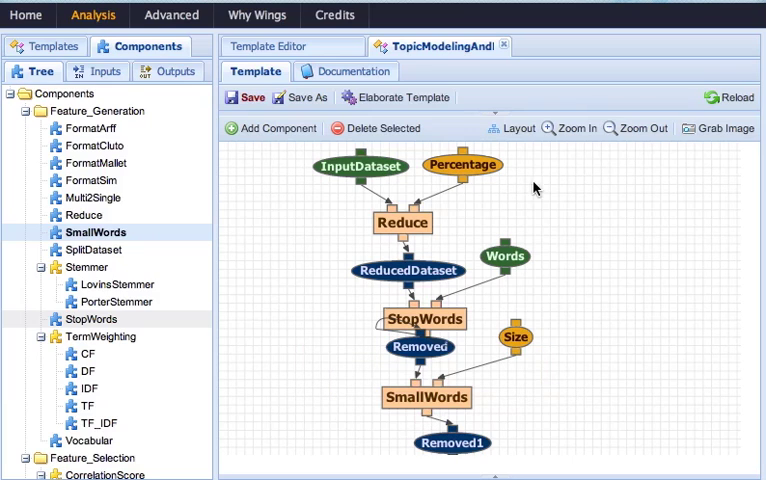
Step: Zoom out the workflow graph to make room for more components
left_click(516, 128)
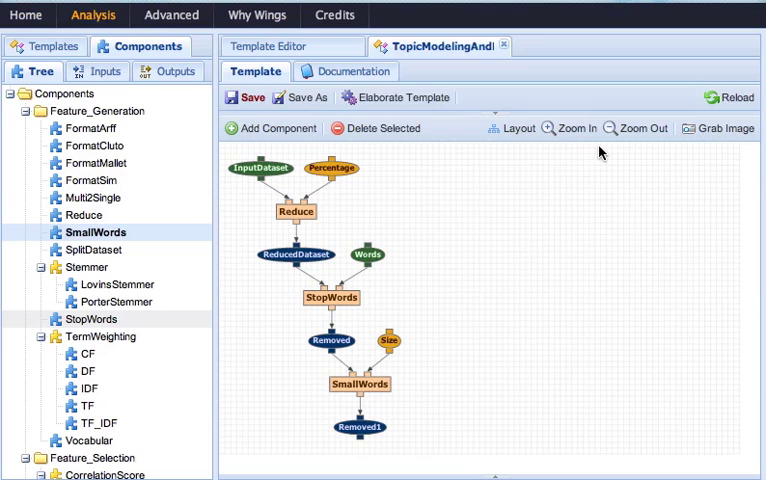
left_click(628, 128)
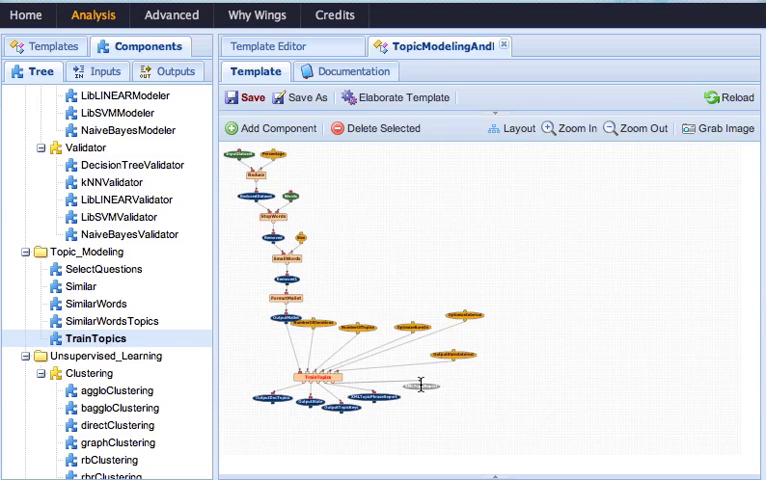
Step: Auto-layout the topic modeling graph and pick the PlotTopics component
left_click(514, 128)
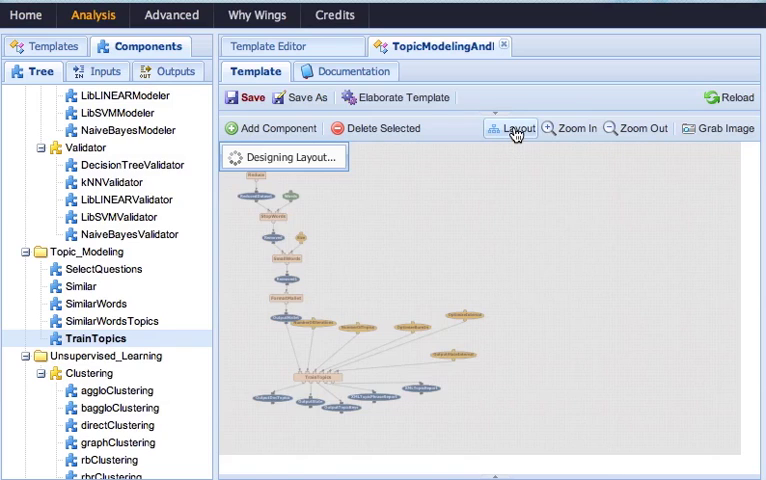
left_click(514, 128)
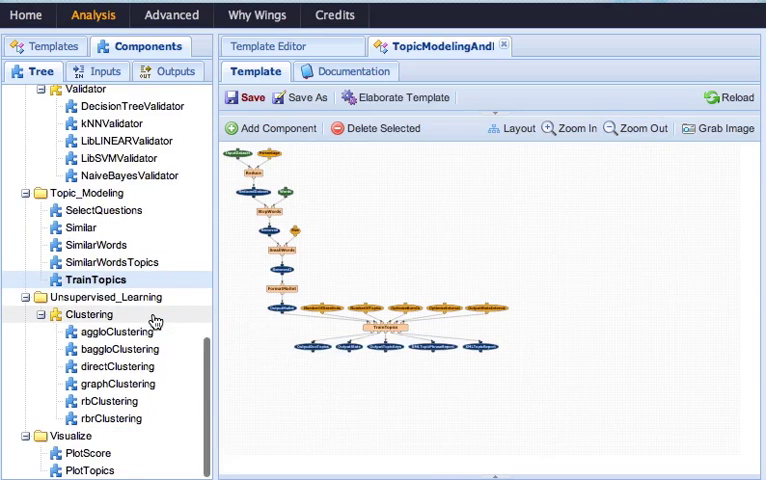
left_click(88, 470)
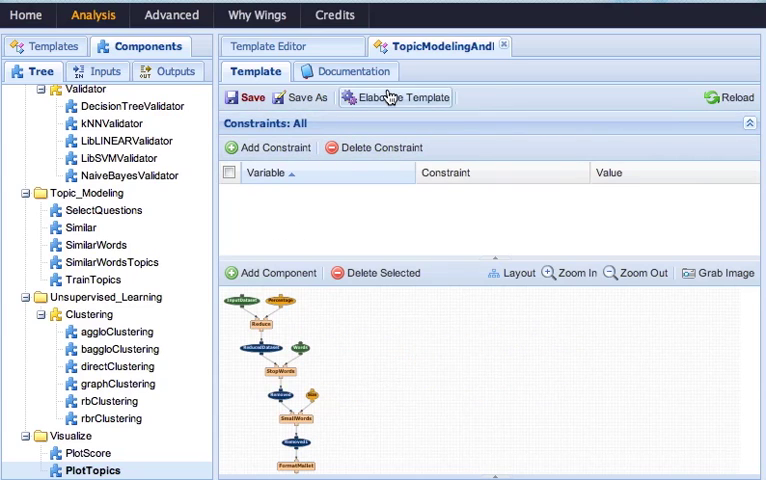
Step: Elaborate the template, review explanations and inferred variable constraints, then save it
left_click(401, 97)
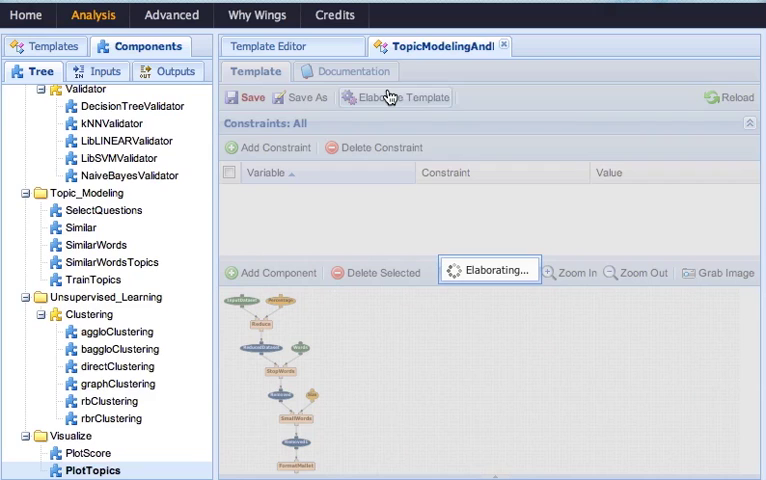
left_click(393, 97)
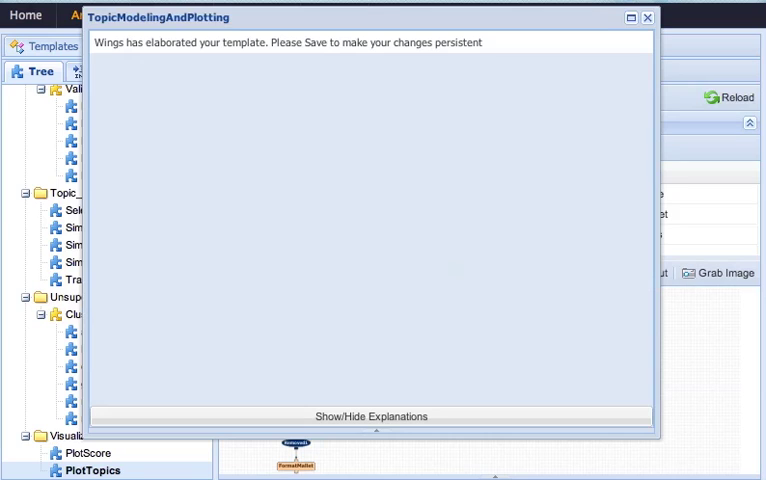
mouse_move(359, 334)
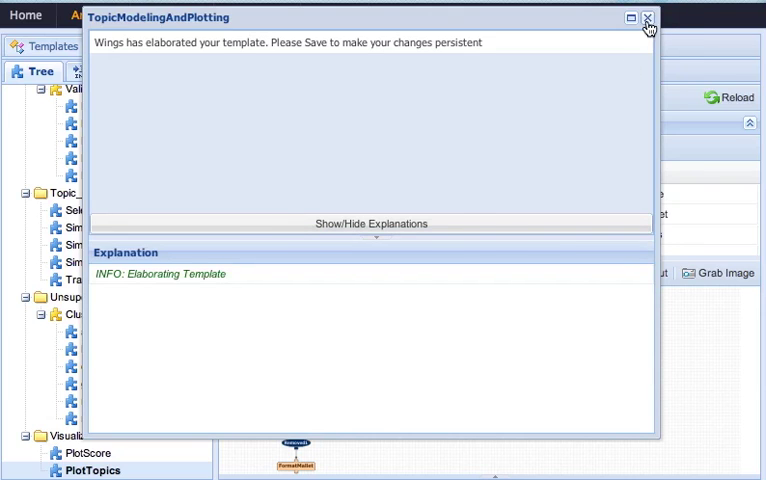
left_click(649, 18)
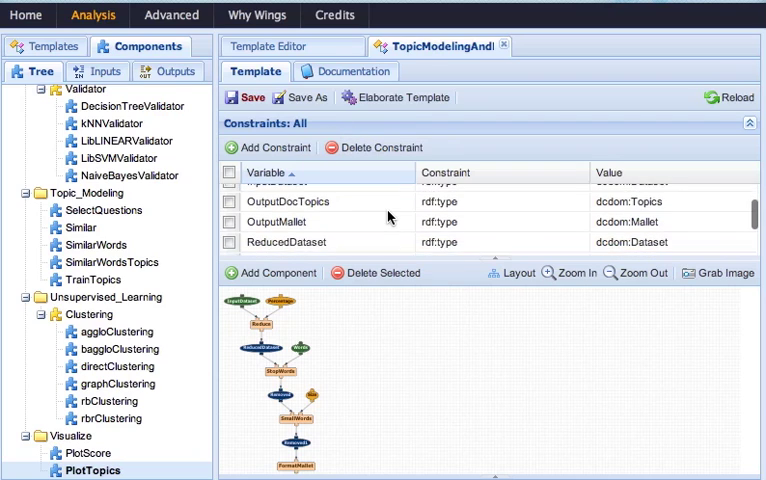
scroll("down", 3)
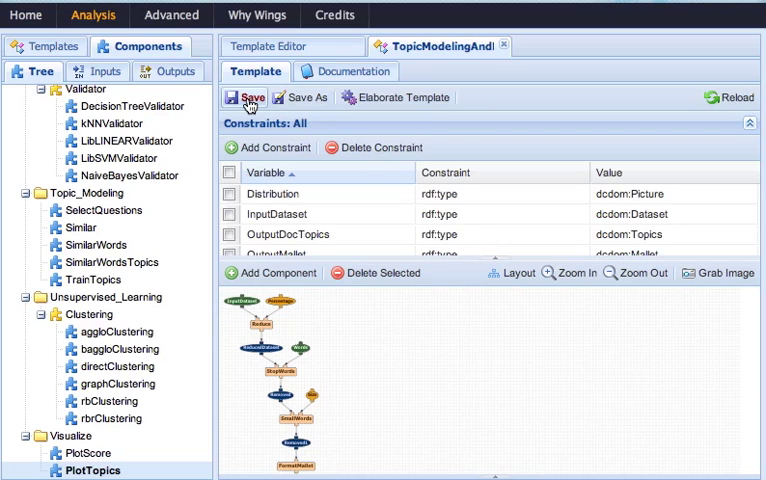
left_click(243, 97)
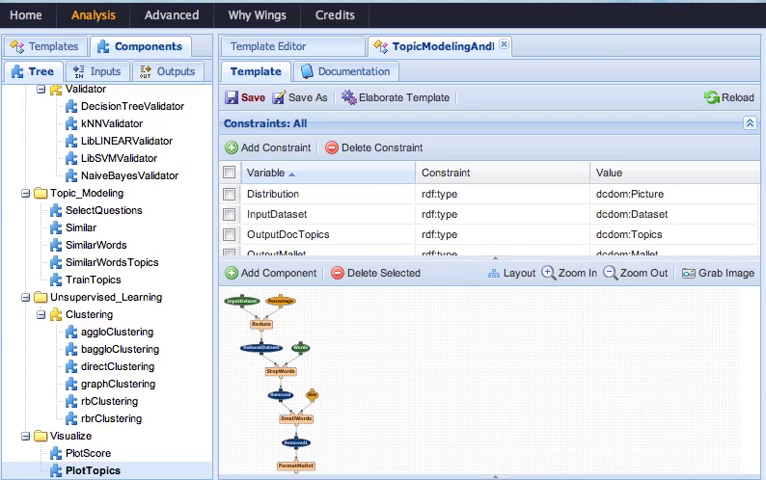
Step: Open TopicModelingAndPlotting for running and get suggested inputs TacoBell_txt and Englisch_Stopwords
left_click(49, 46)
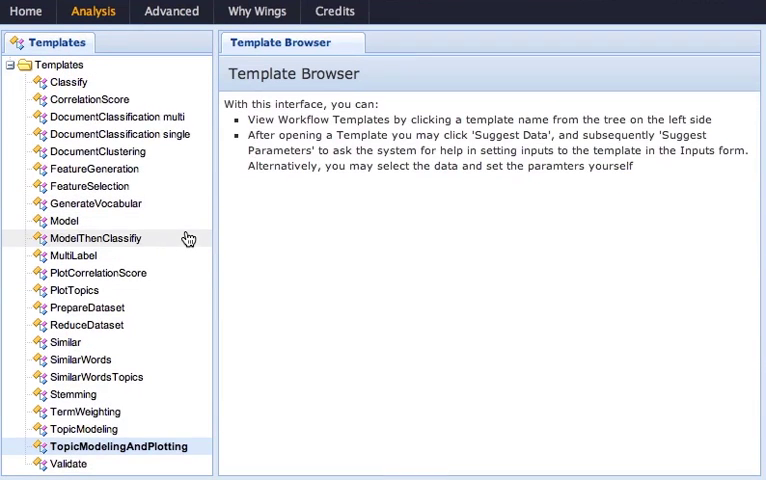
double_click(120, 446)
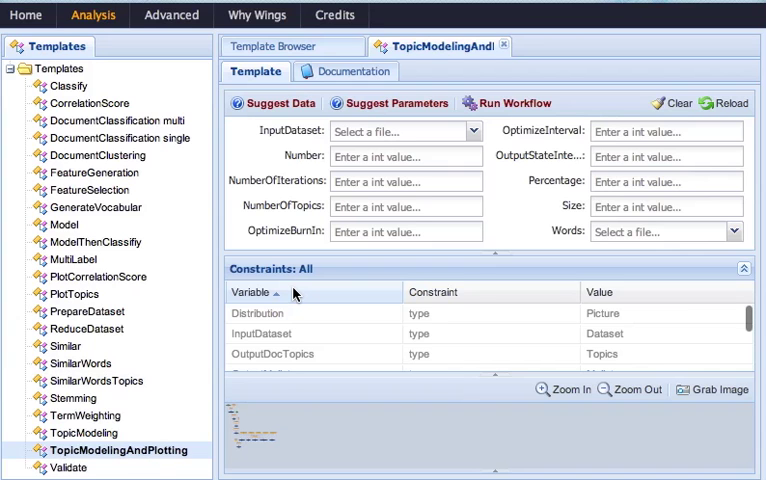
mouse_move(487, 146)
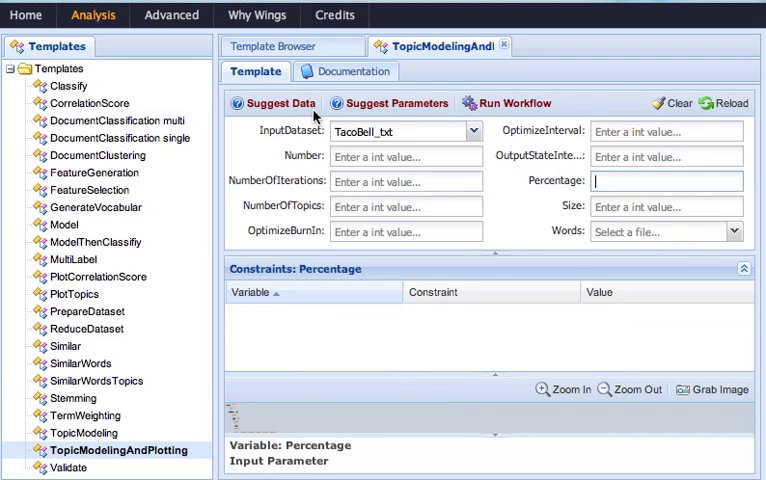
left_click(280, 103)
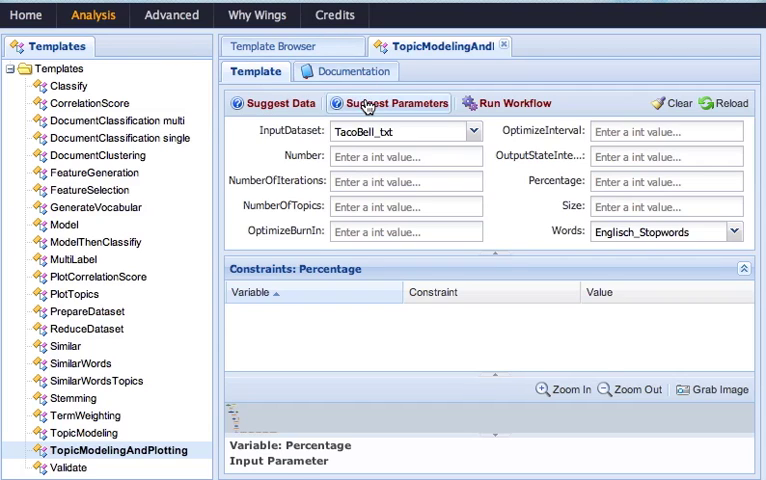
Step: Apply the suggested parameters, set Percentage to 50, and run the workflow
left_click(390, 103)
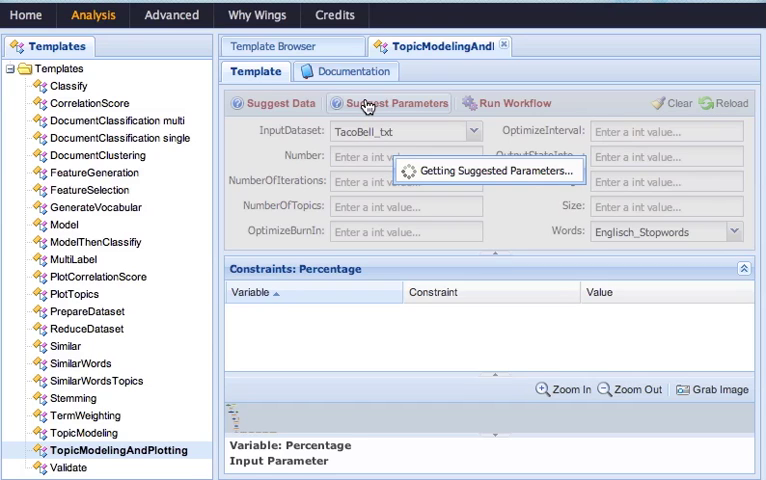
left_click(391, 102)
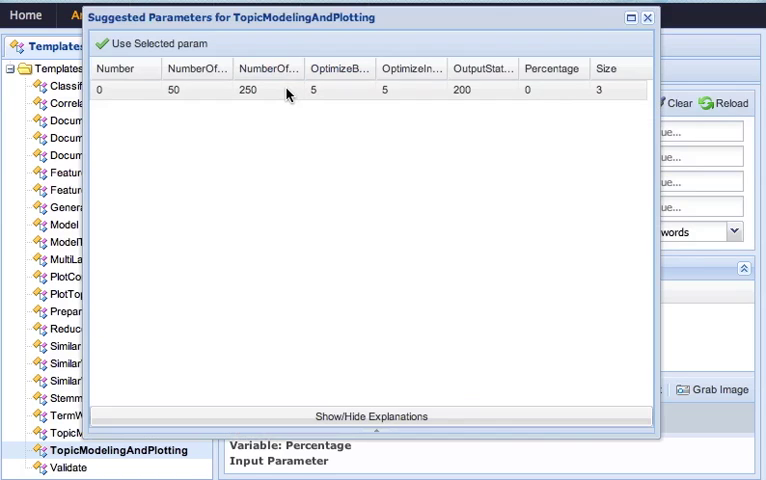
left_click(148, 43)
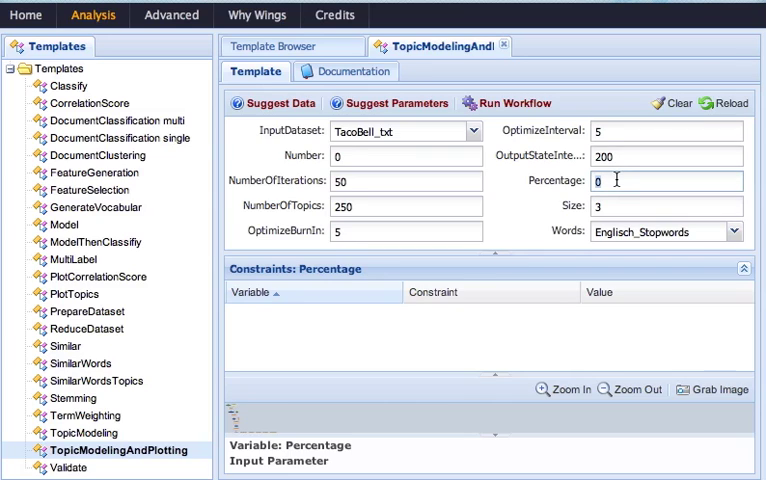
type("50")
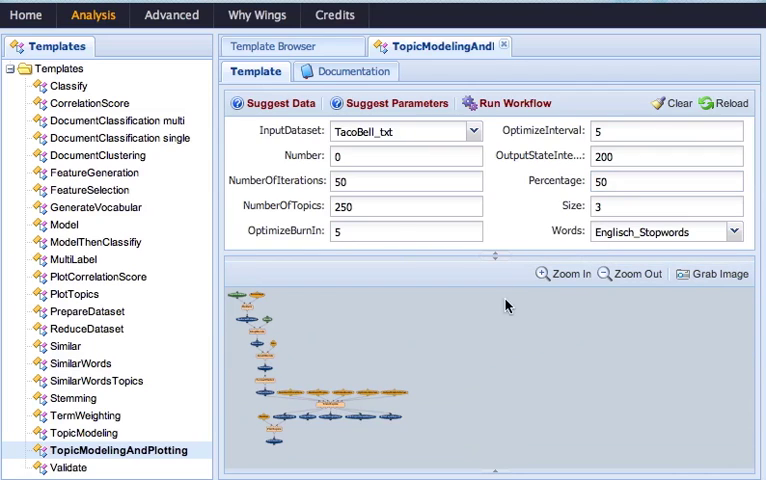
left_click(515, 103)
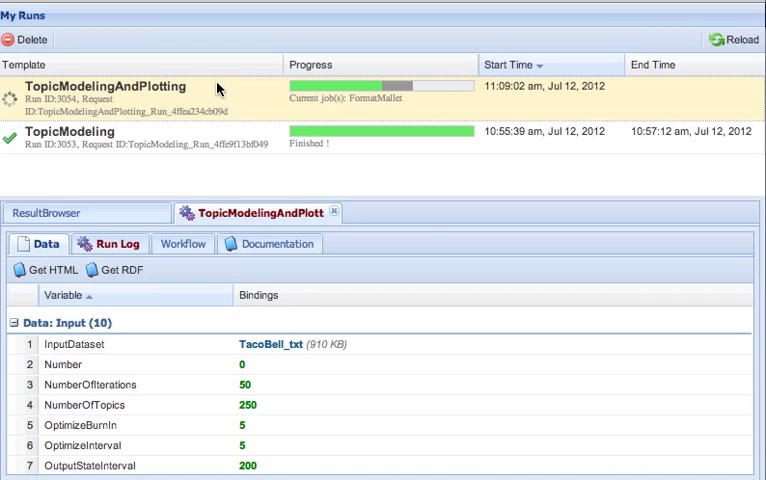
mouse_move(392, 107)
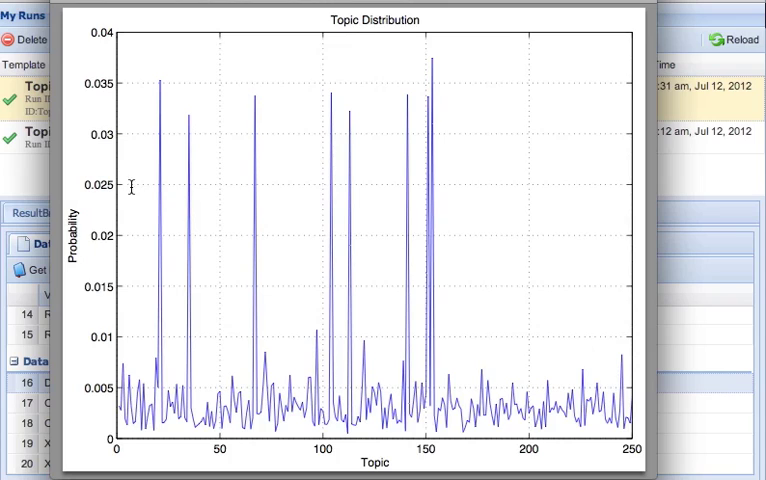
mouse_move(391, 304)
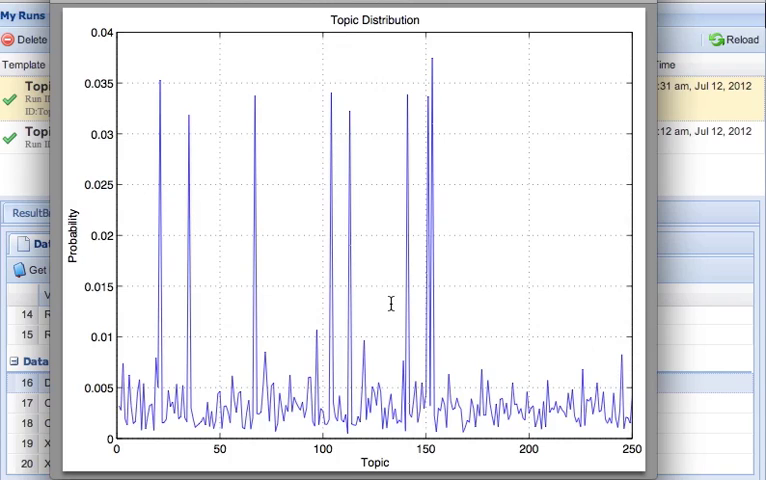